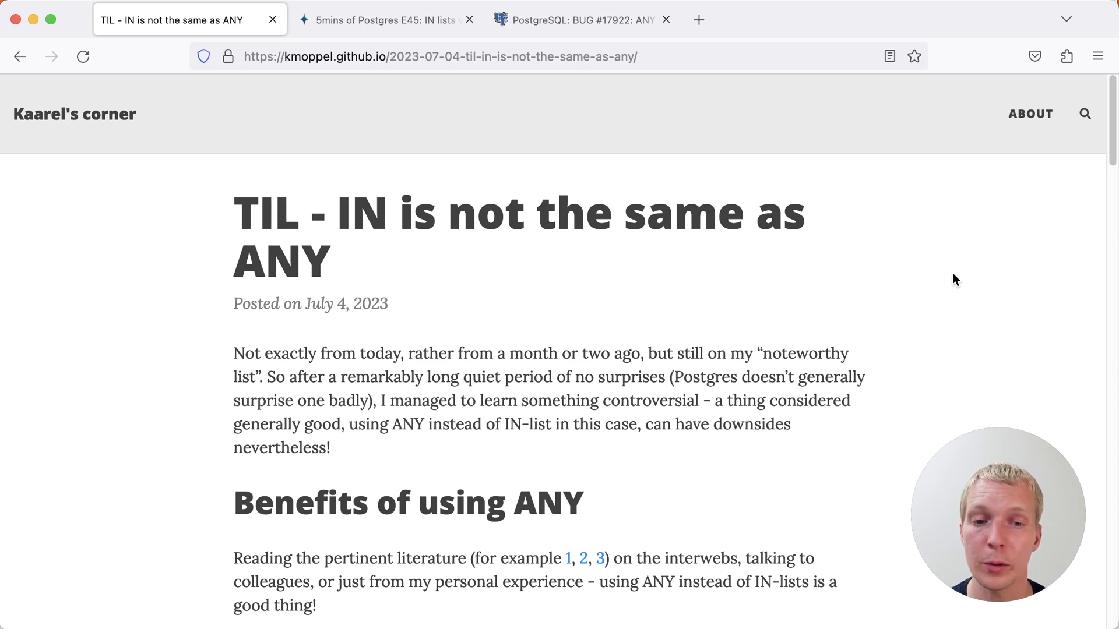
mouse_move(371, 19)
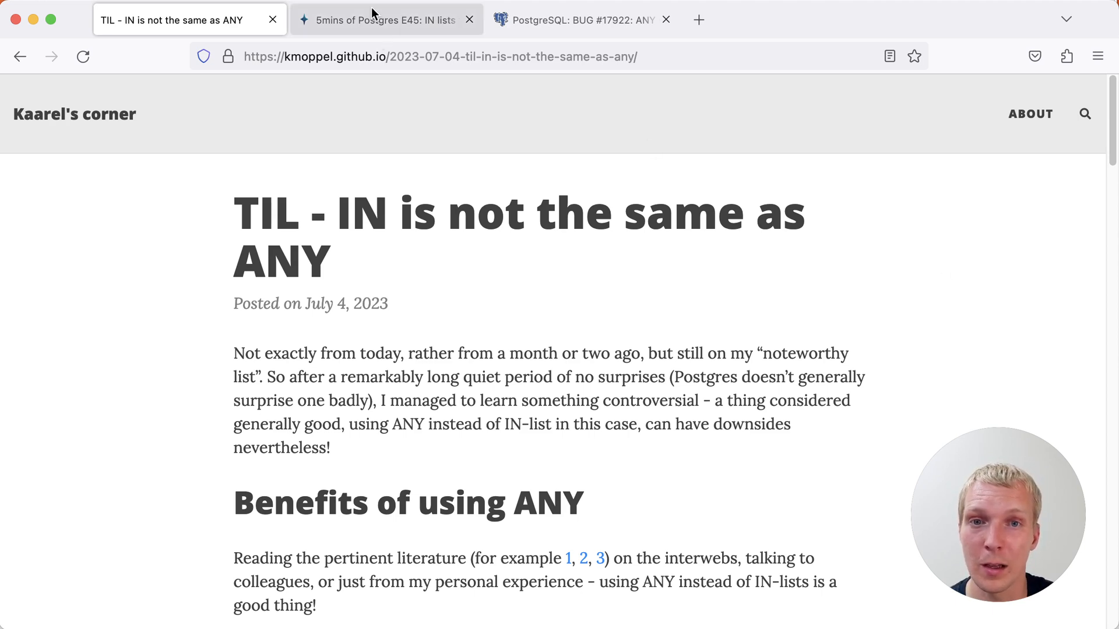
Skim the pganalyze IN vs ANY post, then scroll the BUG #17922 thread to its test case
left_click(385, 20)
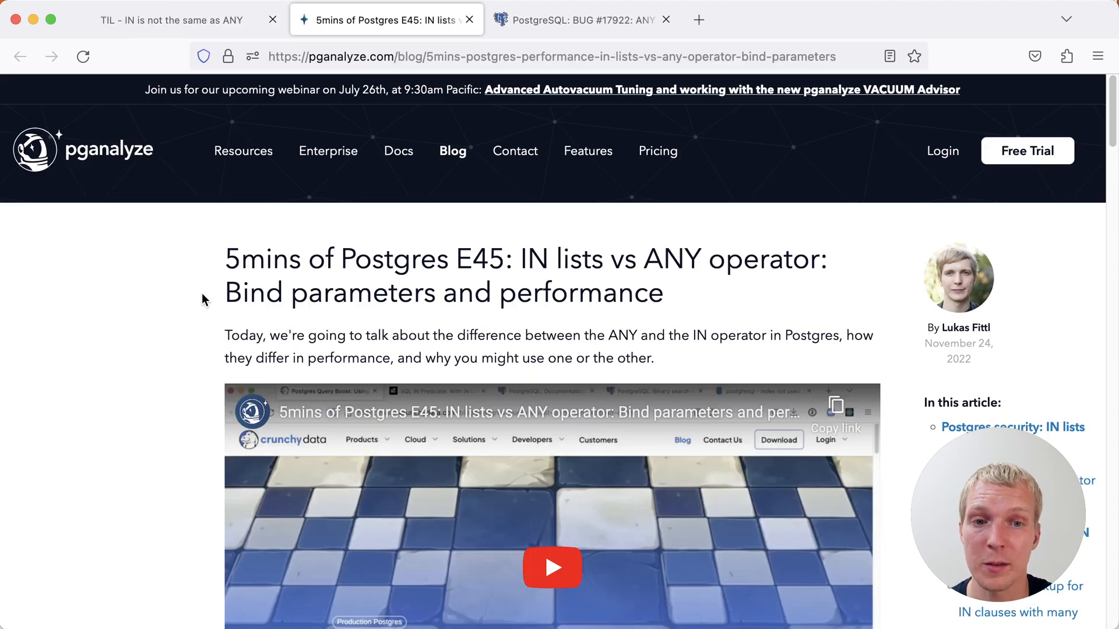
mouse_move(118, 363)
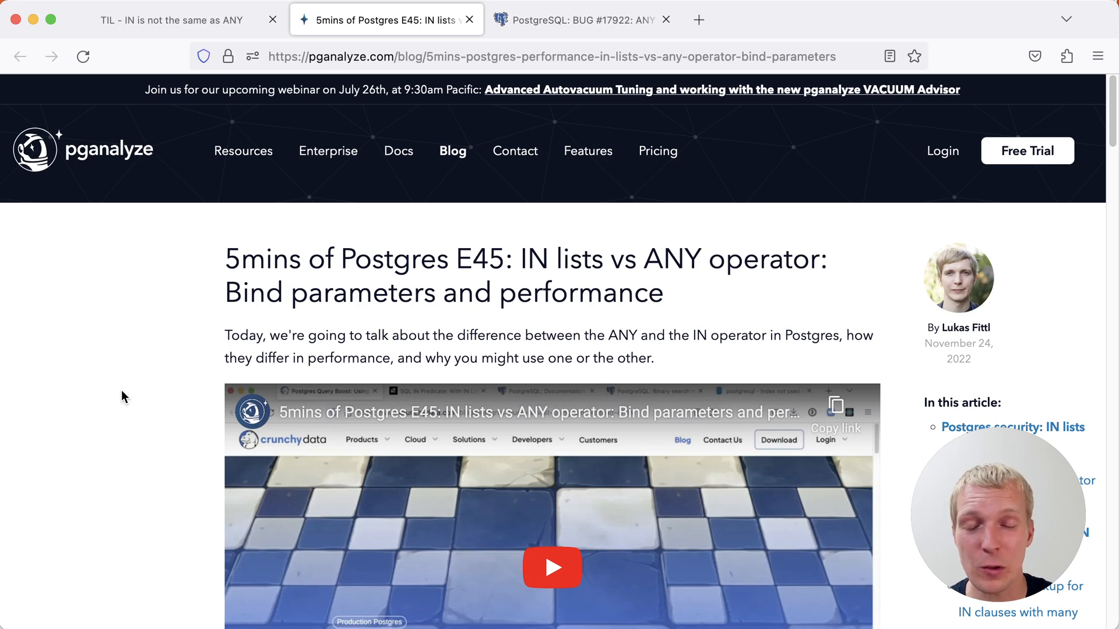
left_click(172, 19)
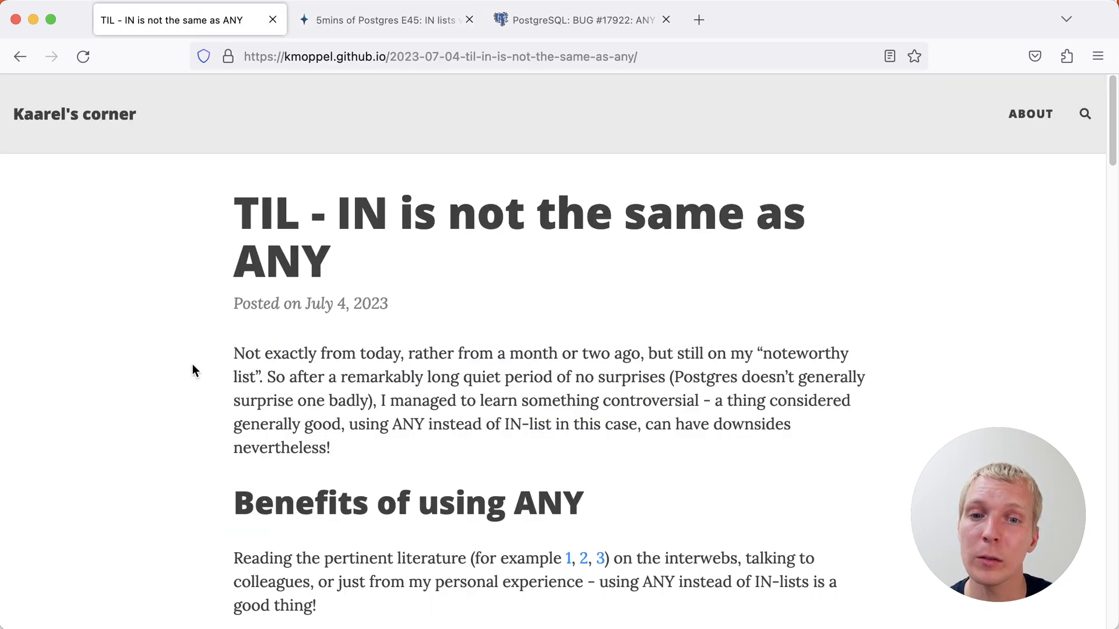
mouse_move(178, 318)
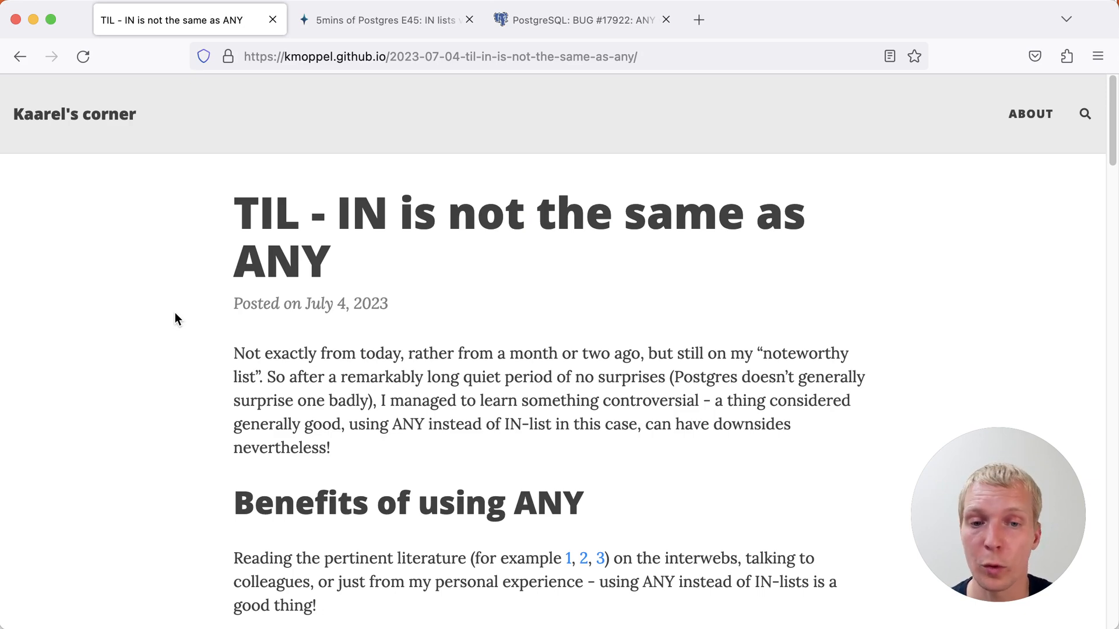
scroll("down", 3)
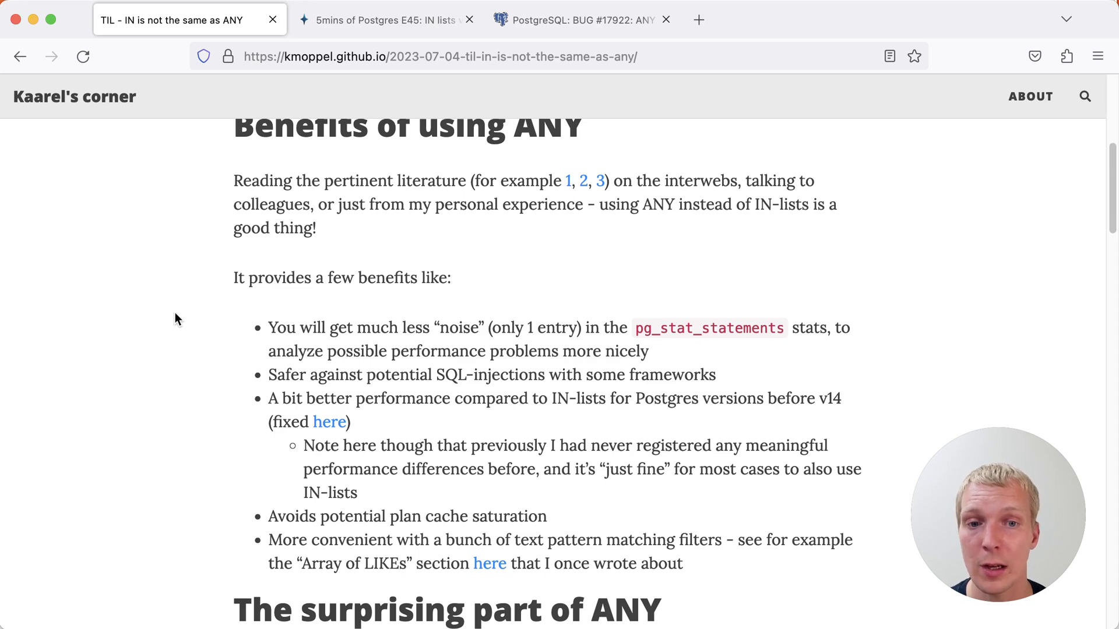
scroll("down", 3)
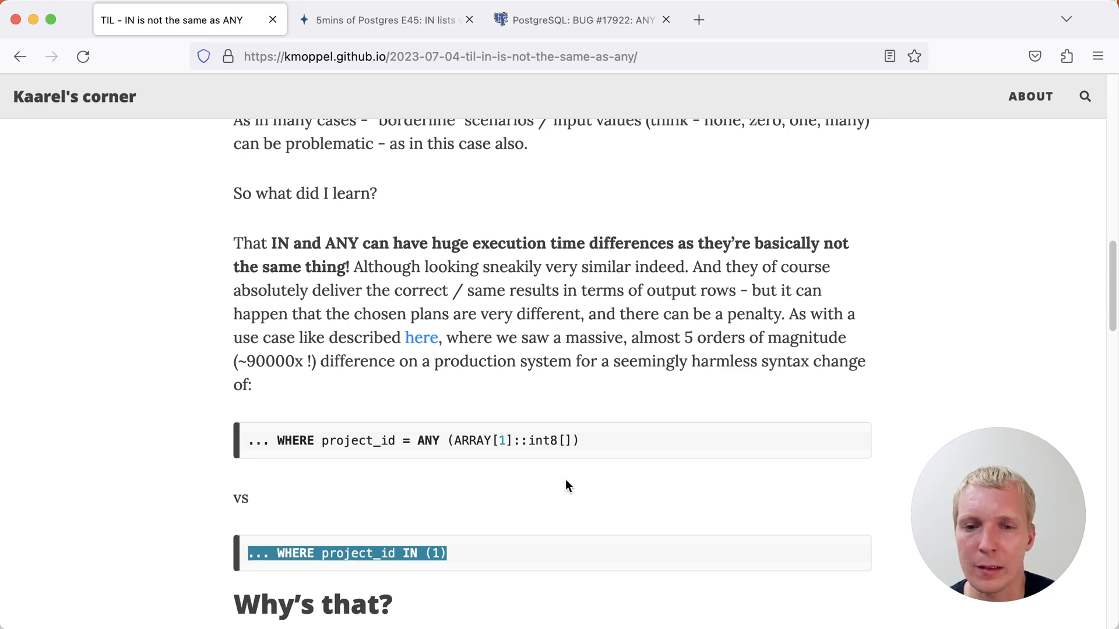
mouse_move(558, 495)
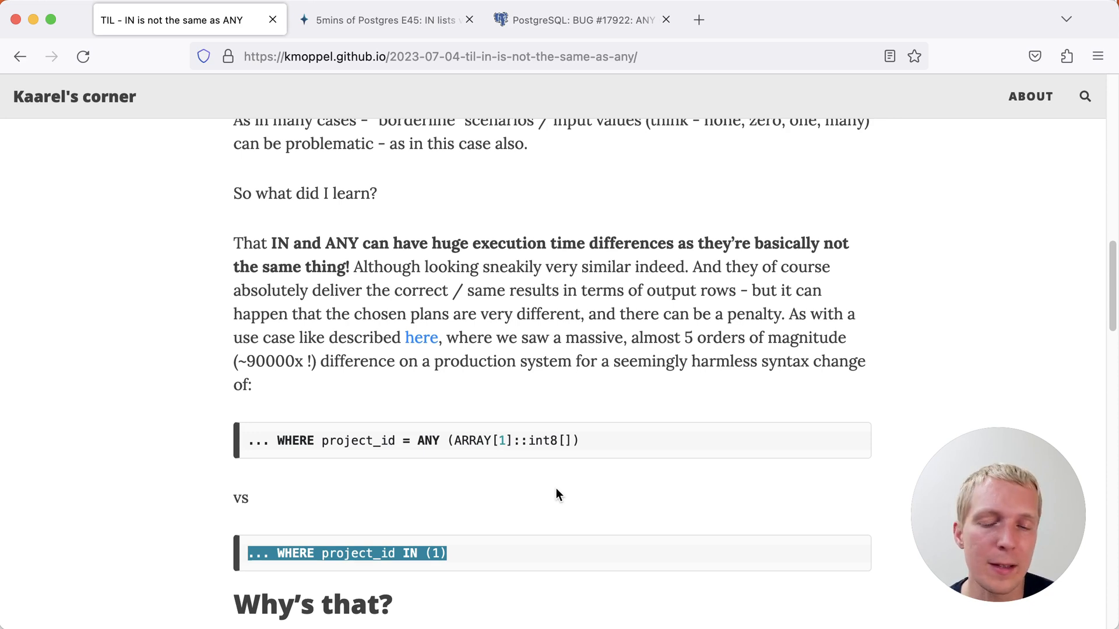
scroll("down", 3)
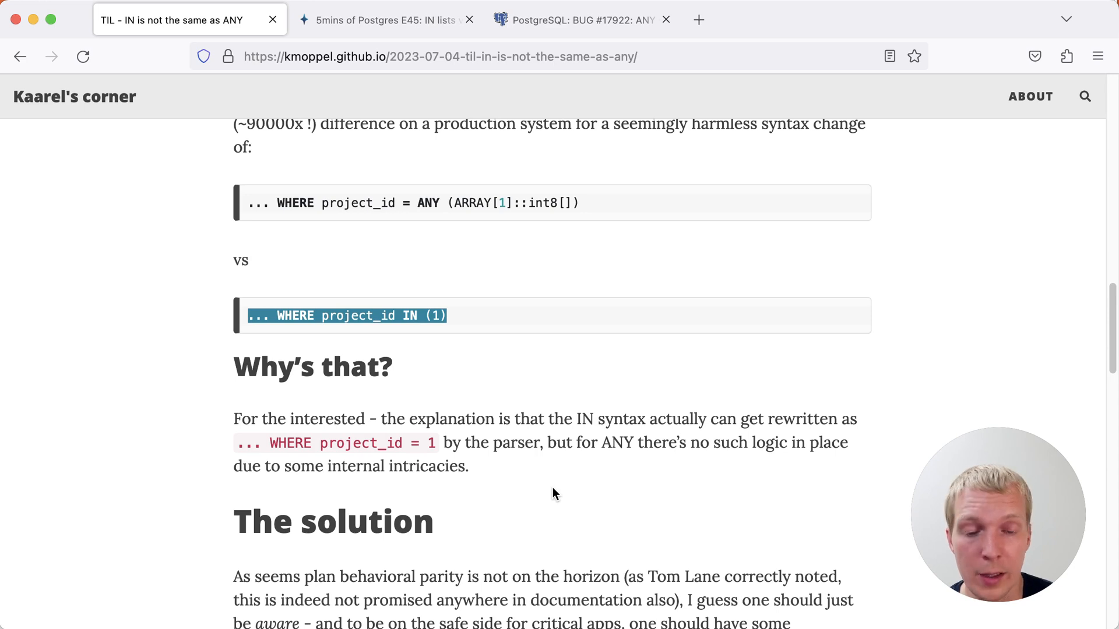
left_click(578, 19)
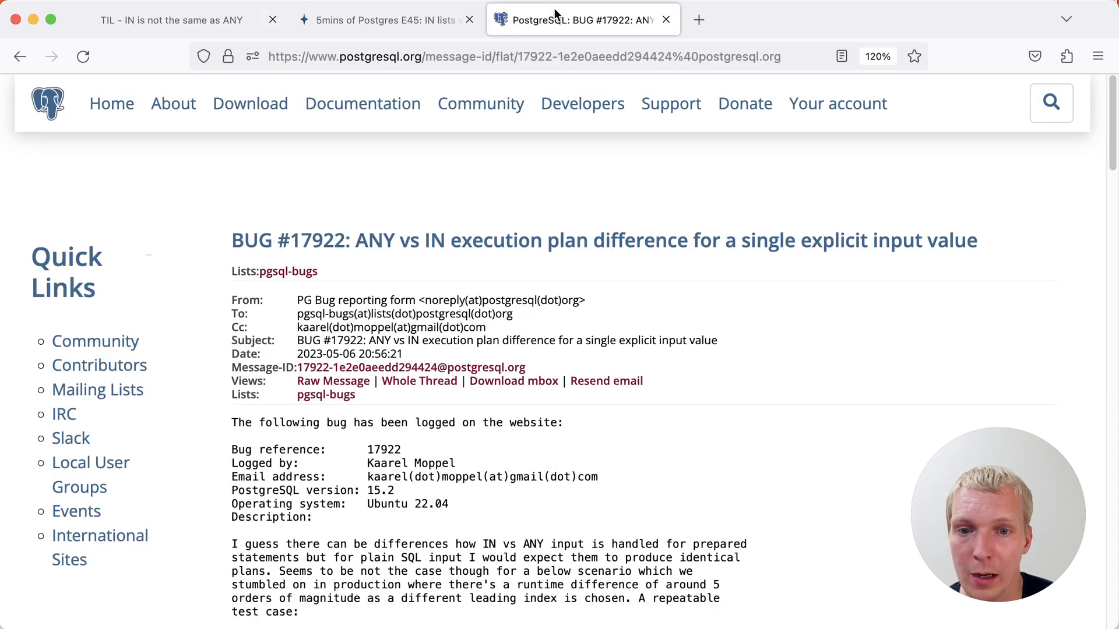
mouse_move(628, 503)
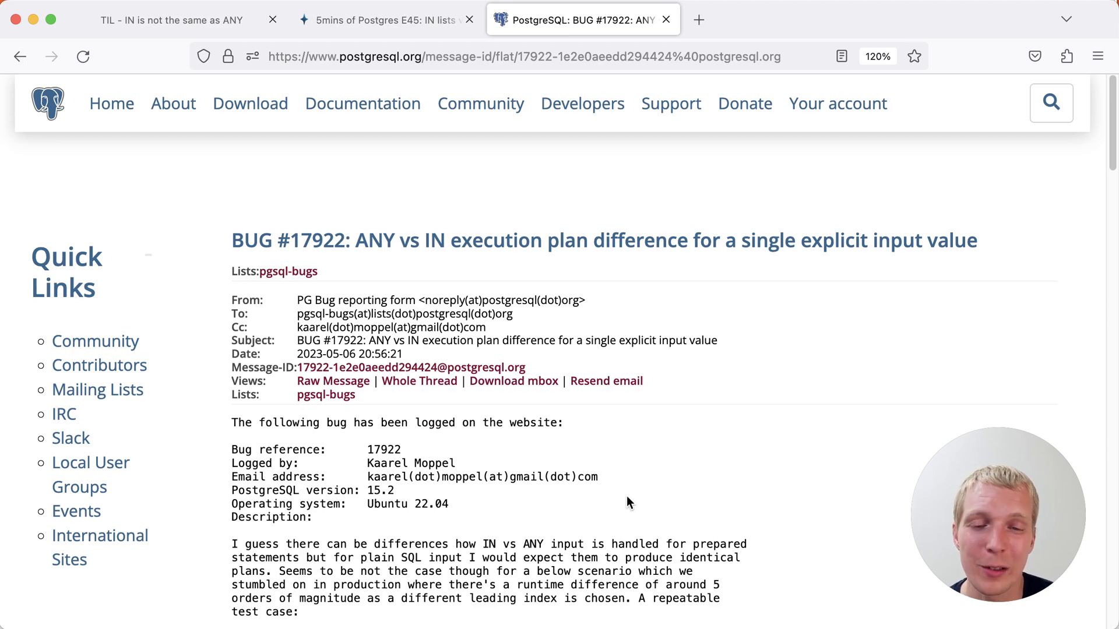
scroll("down", 3)
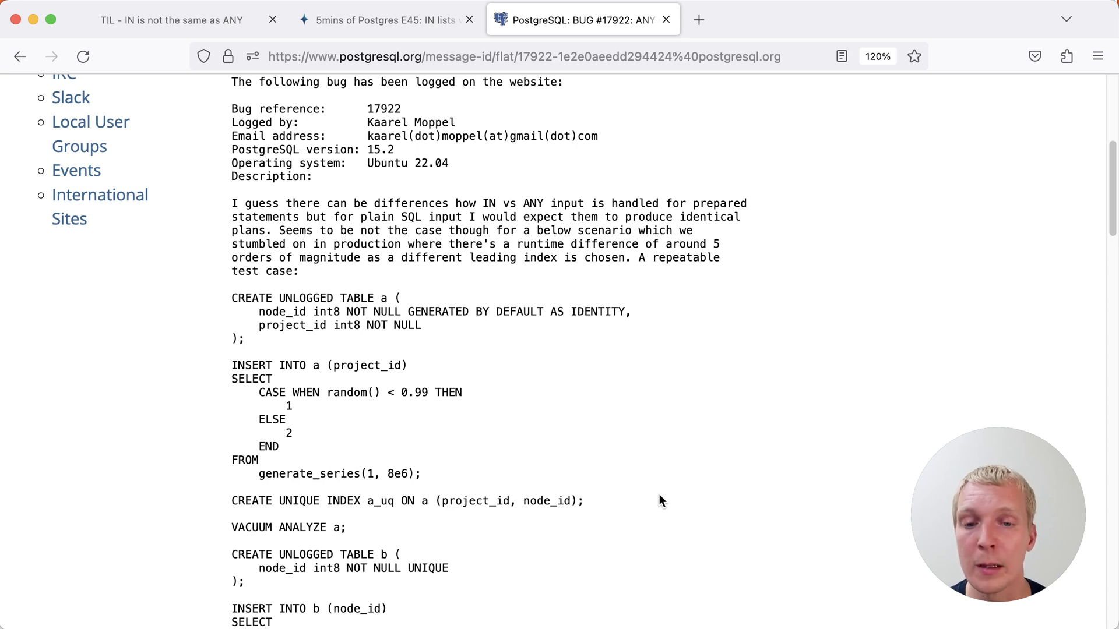
scroll("down", 3)
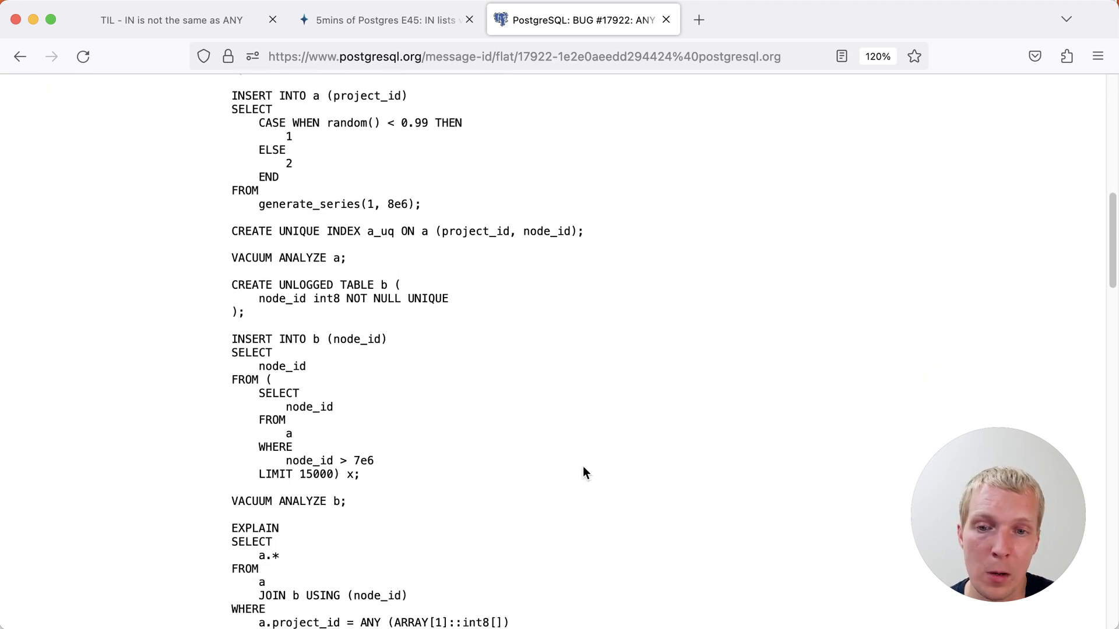
scroll("down", 3)
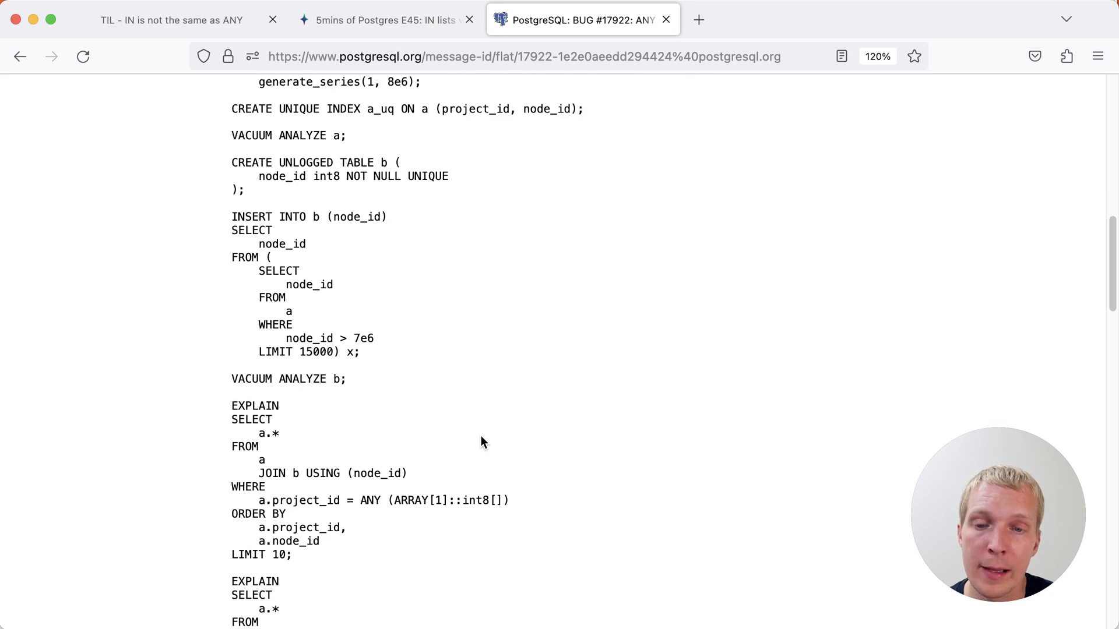
double_click(305, 500)
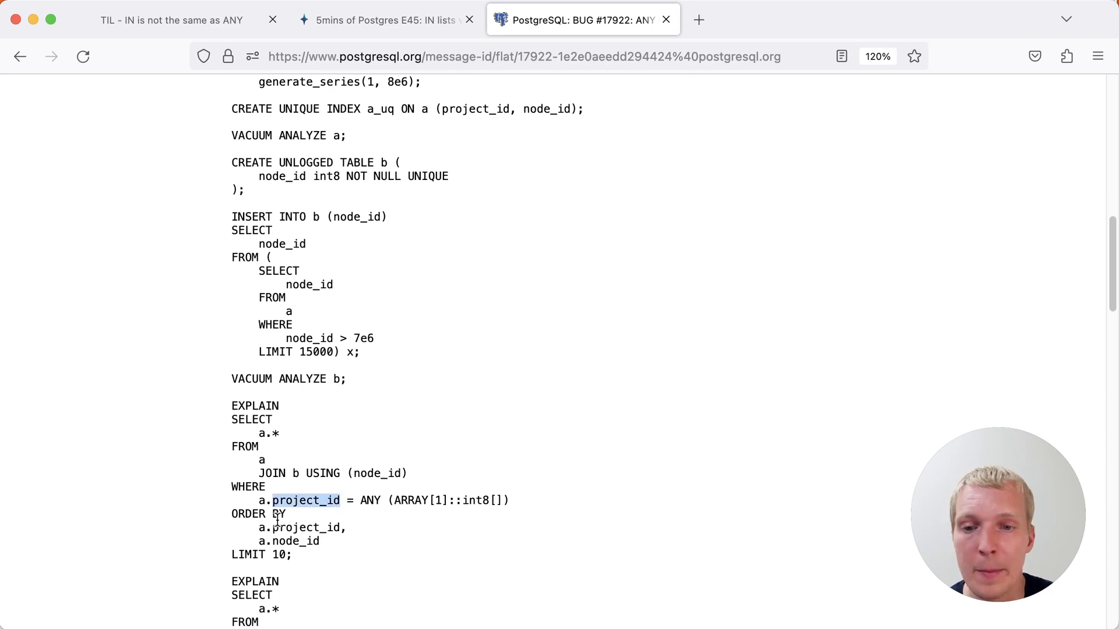
double_click(258, 514)
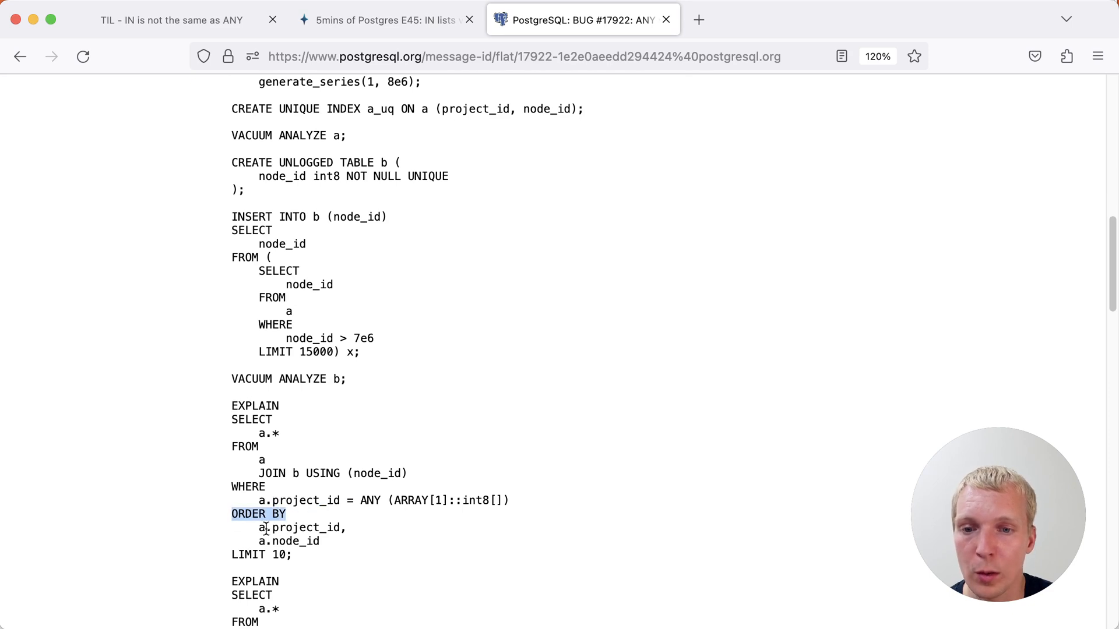
double_click(299, 527)
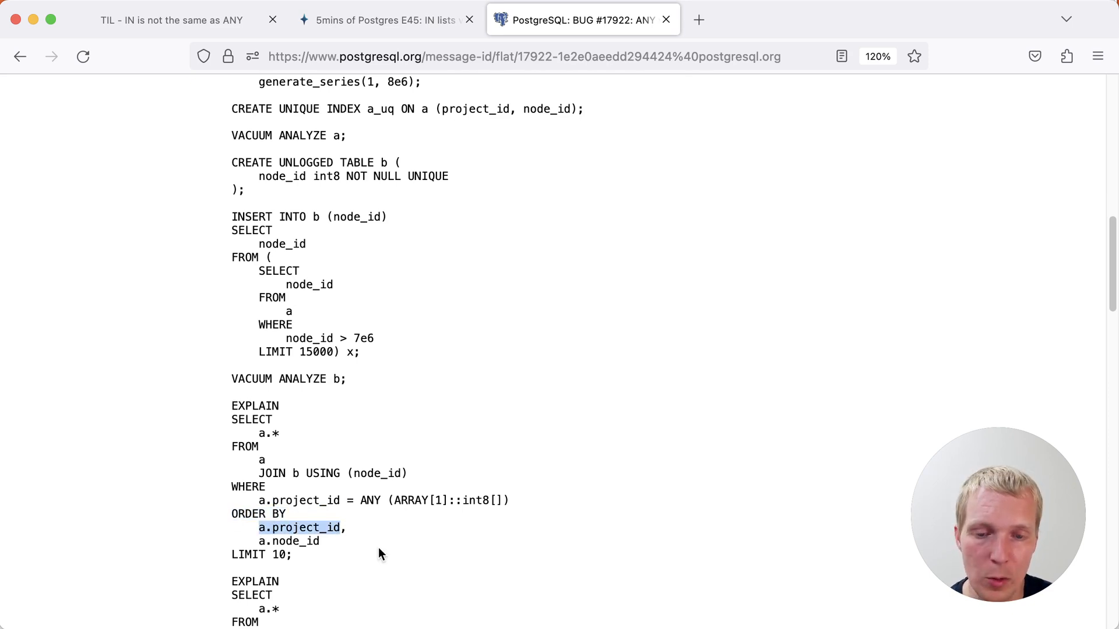
double_click(289, 540)
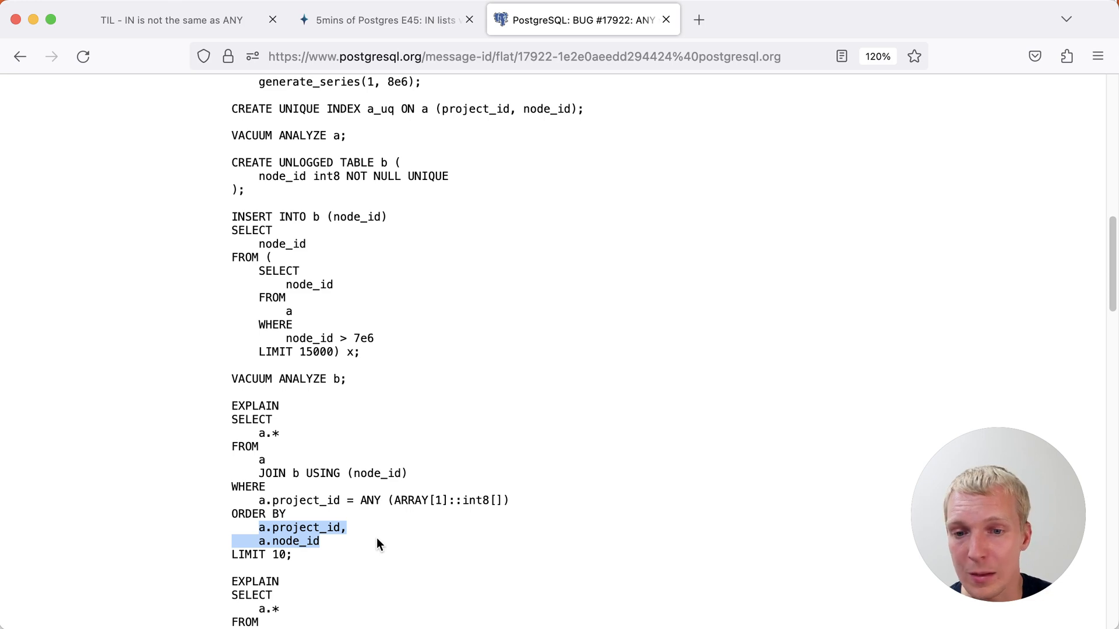
scroll("down", 3)
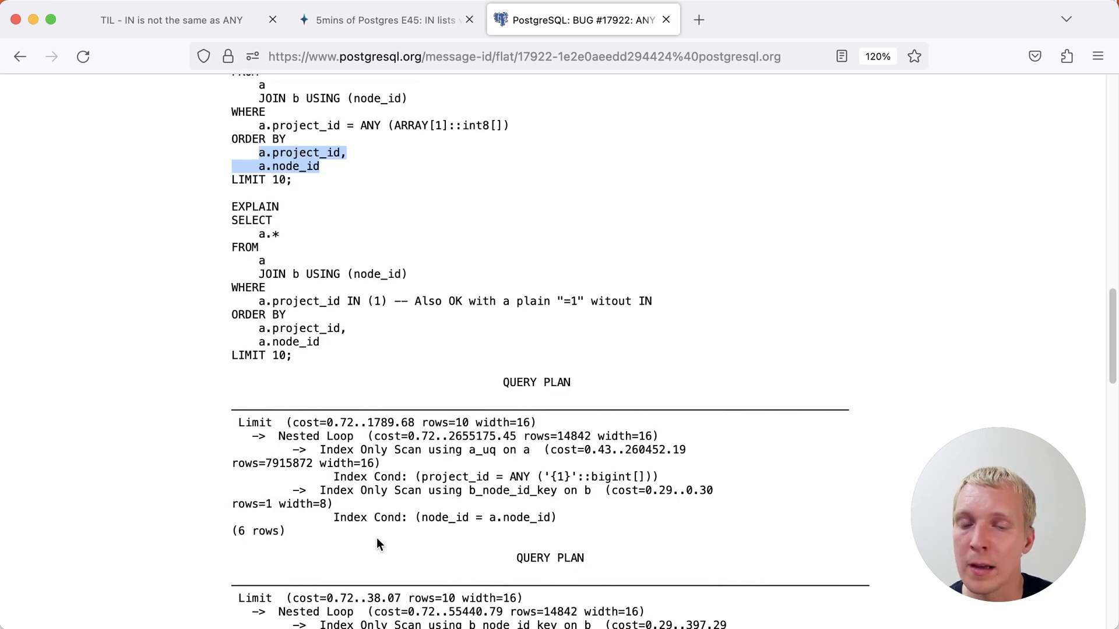
mouse_move(478, 537)
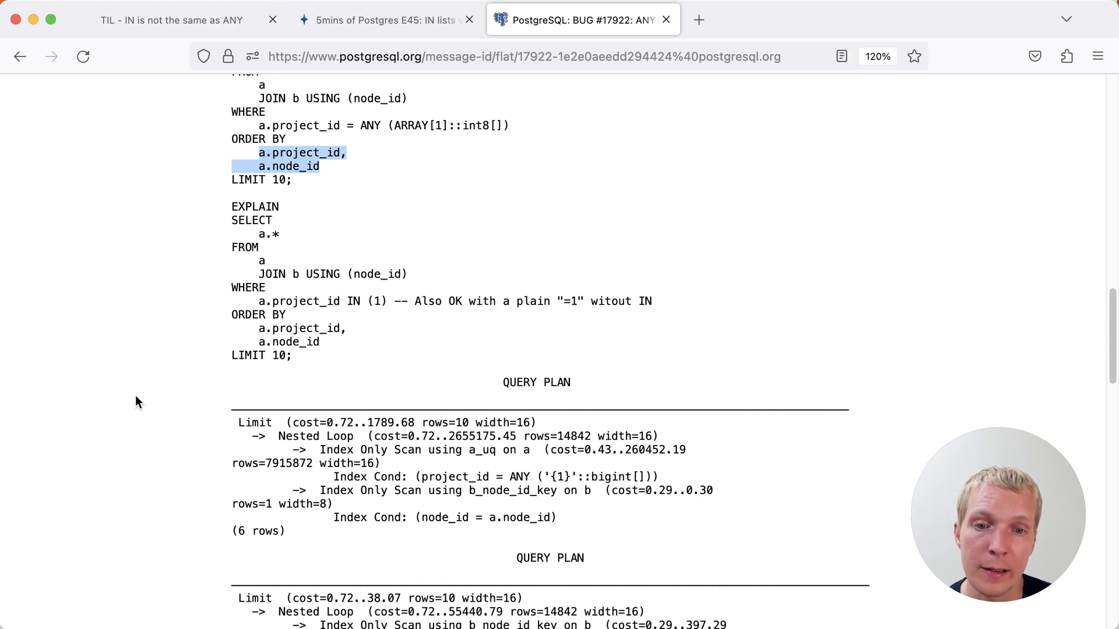
scroll("down", 3)
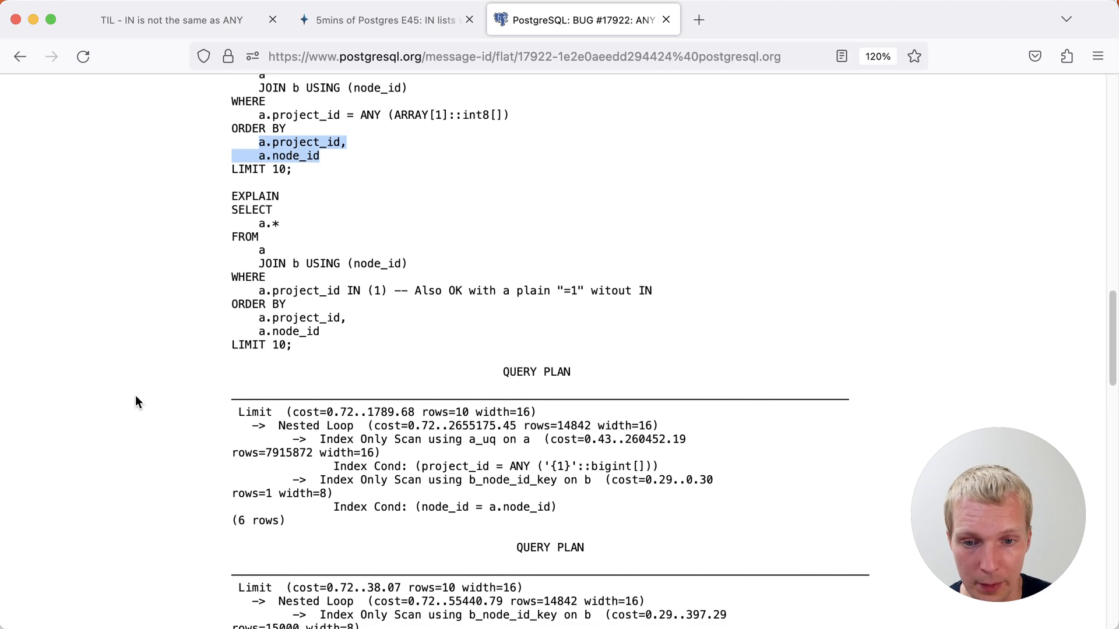
scroll("down", 3)
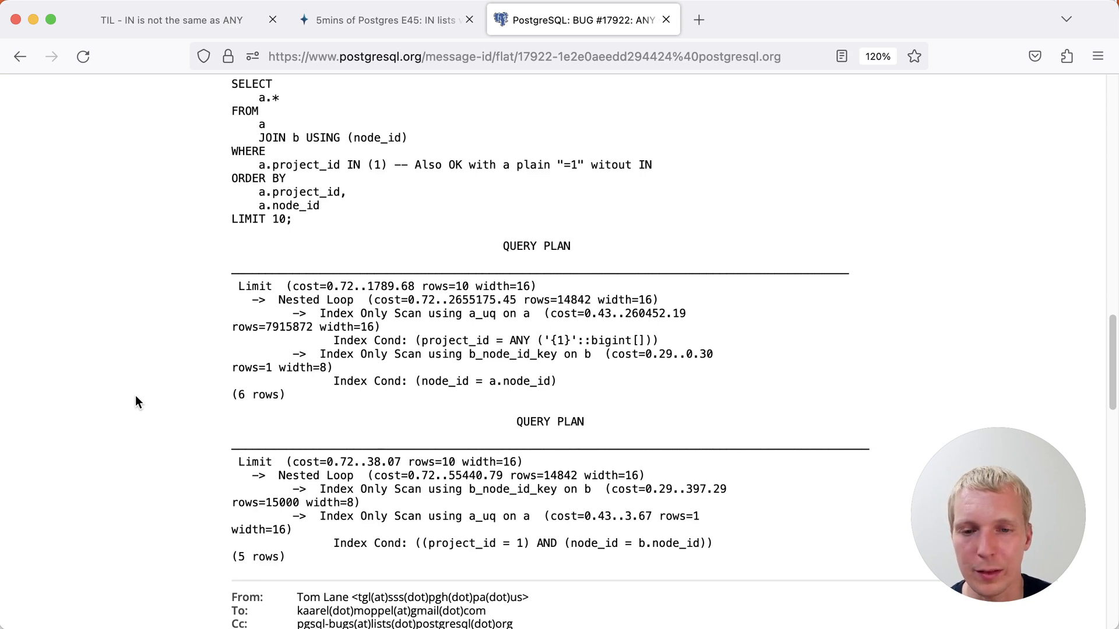
mouse_move(140, 407)
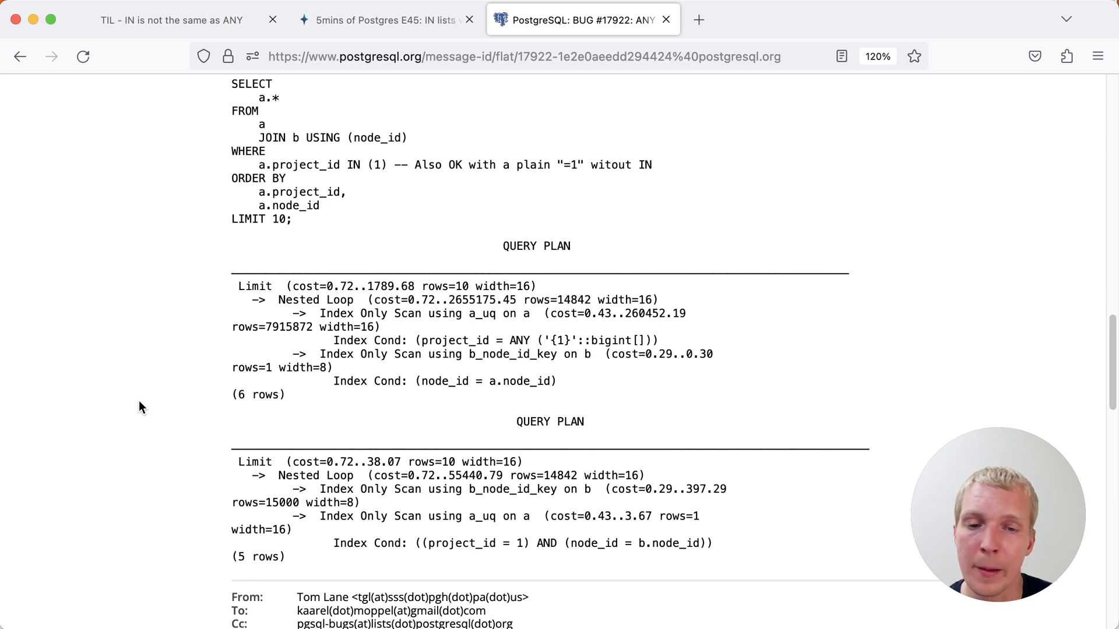
mouse_move(437, 468)
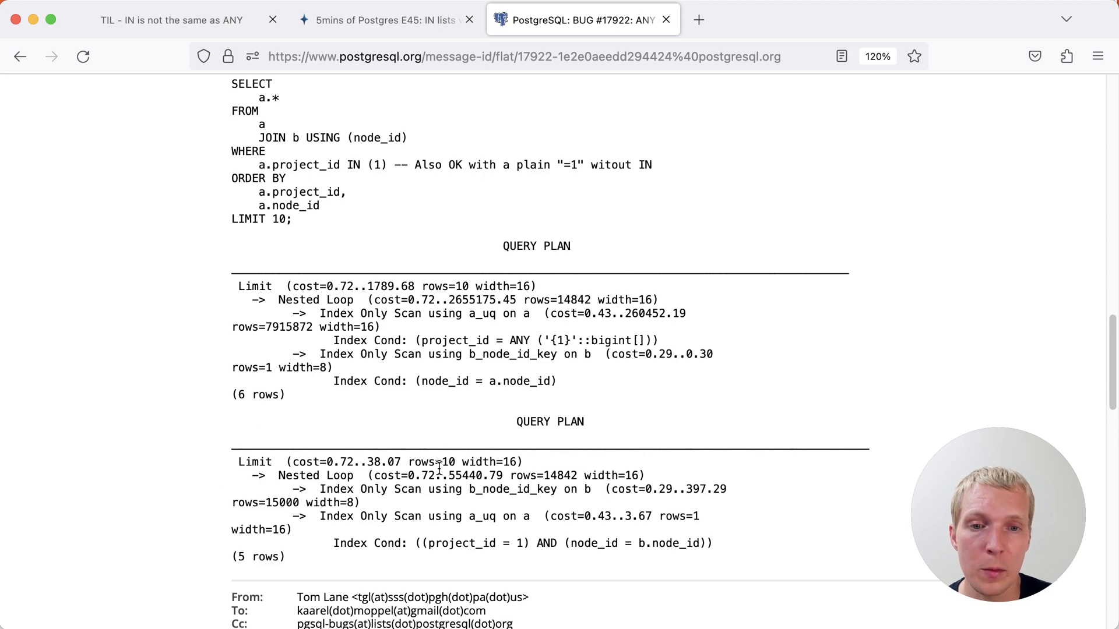
scroll("down", 3)
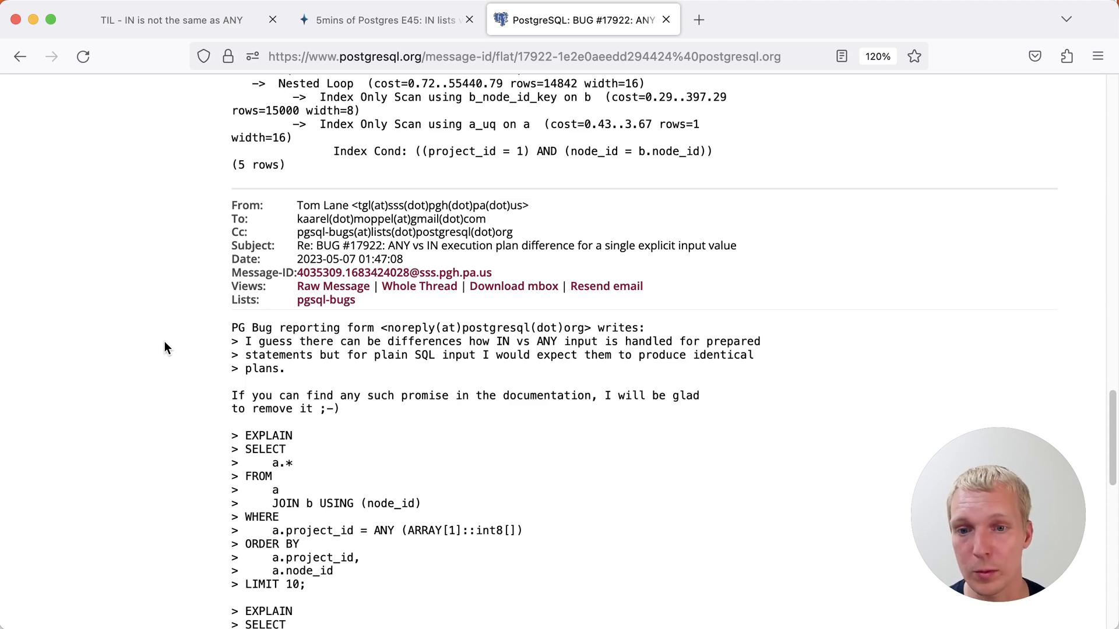
scroll("down", 3)
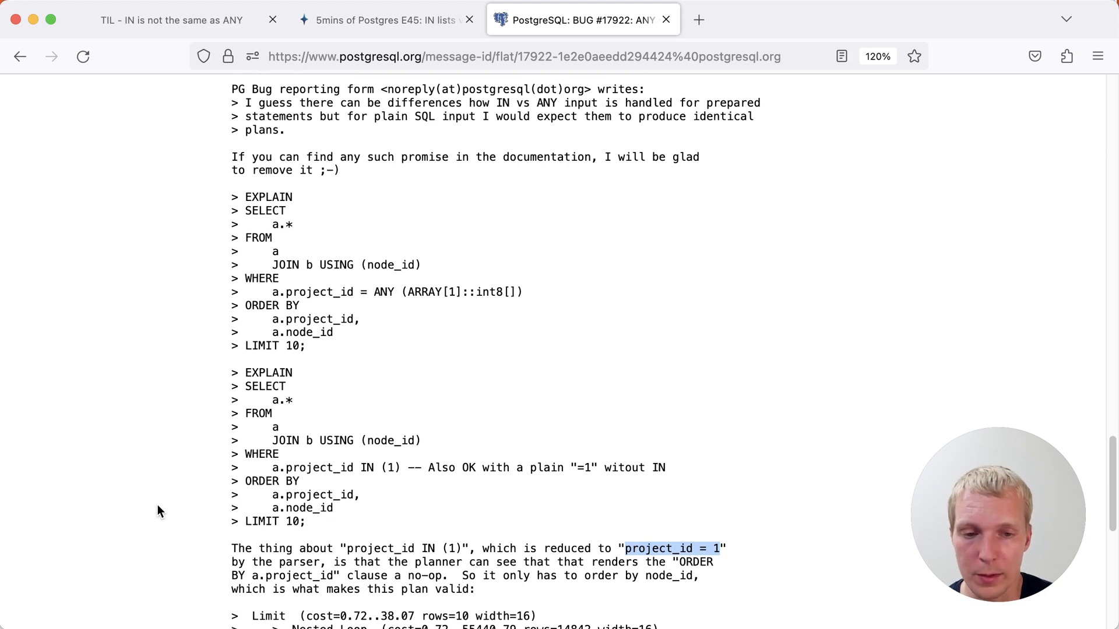
scroll("down", 3)
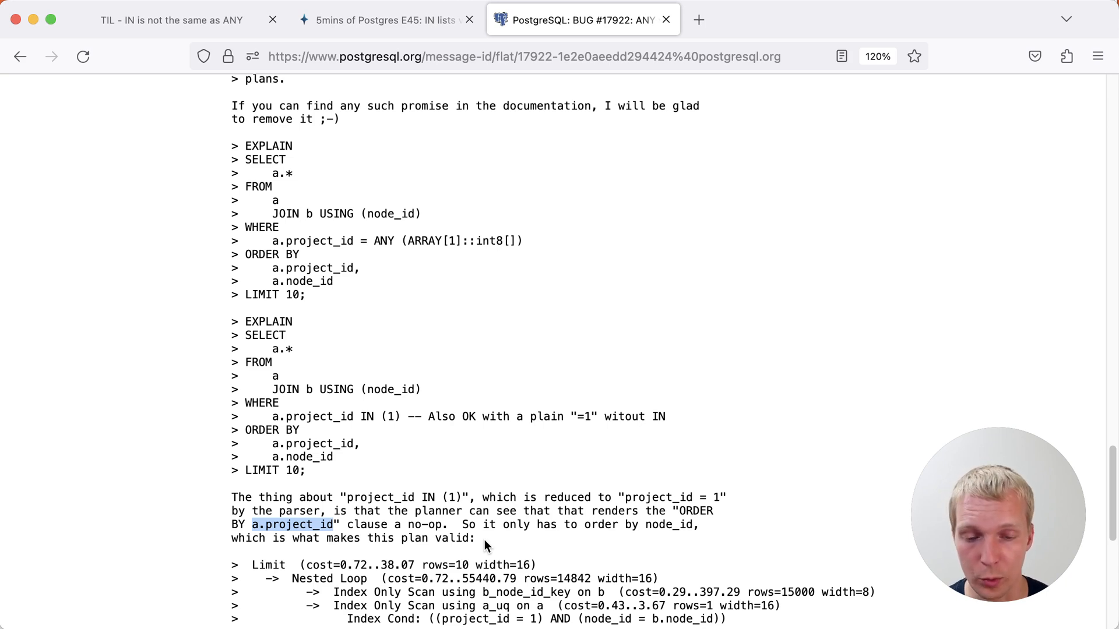
scroll("down", 3)
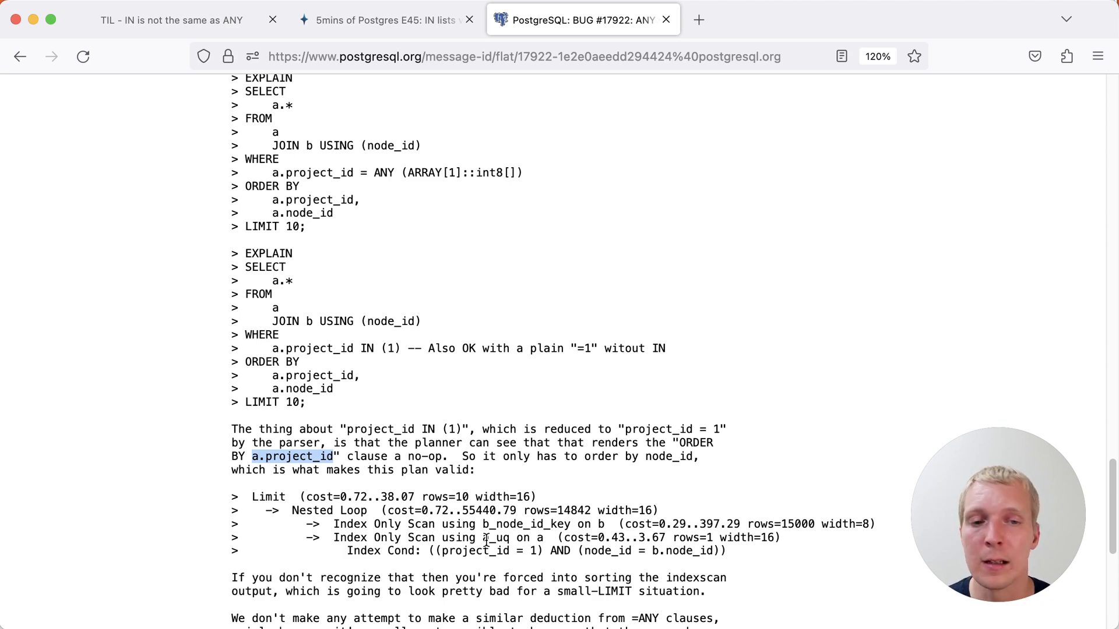
scroll("down", 3)
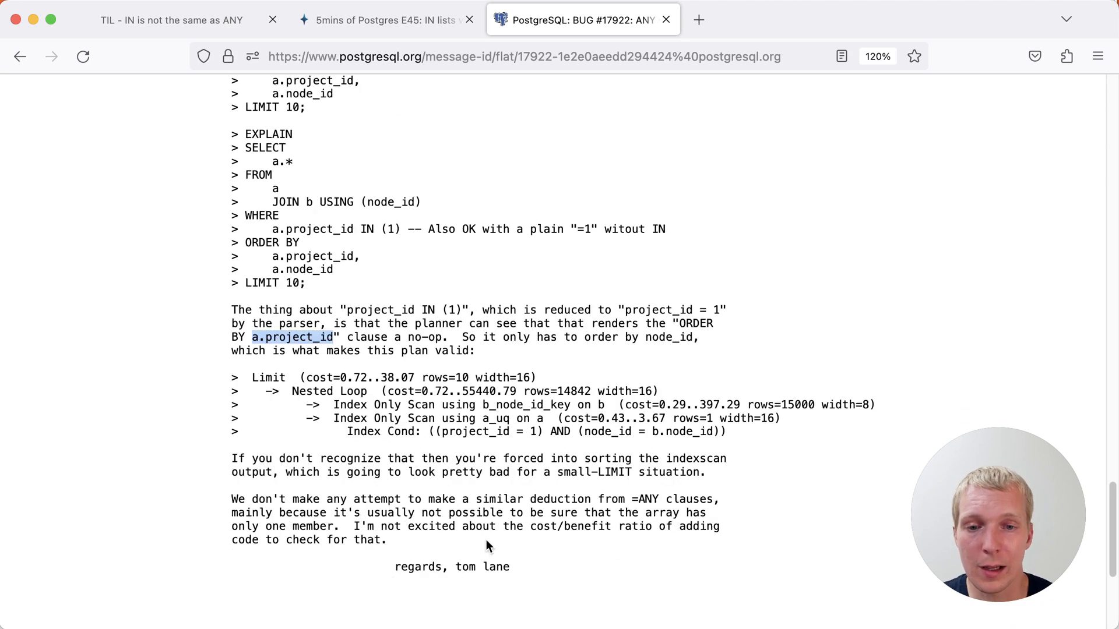